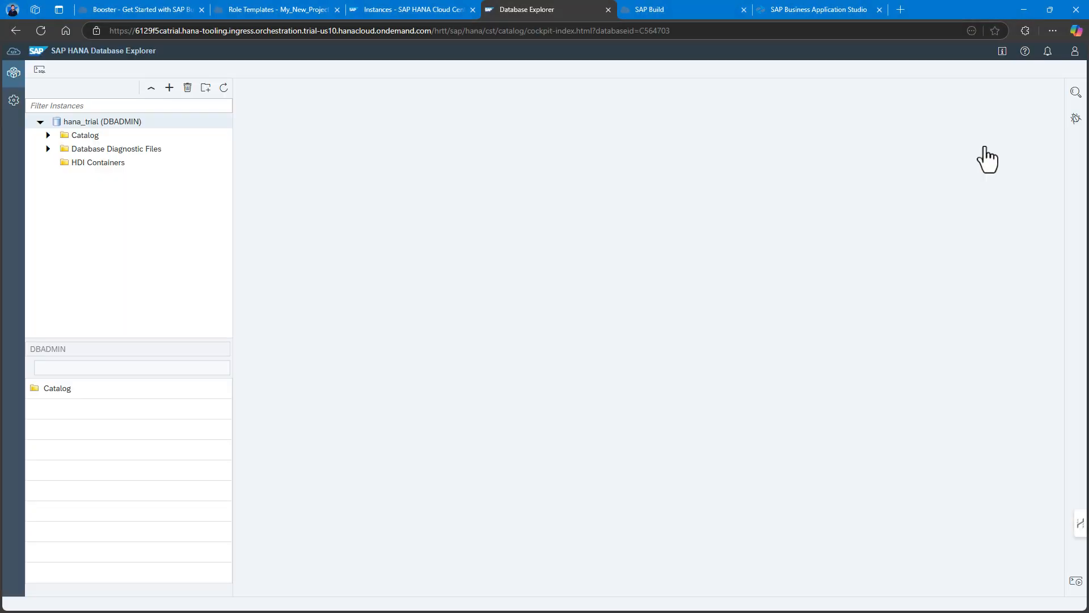
mouse_move(222, 187)
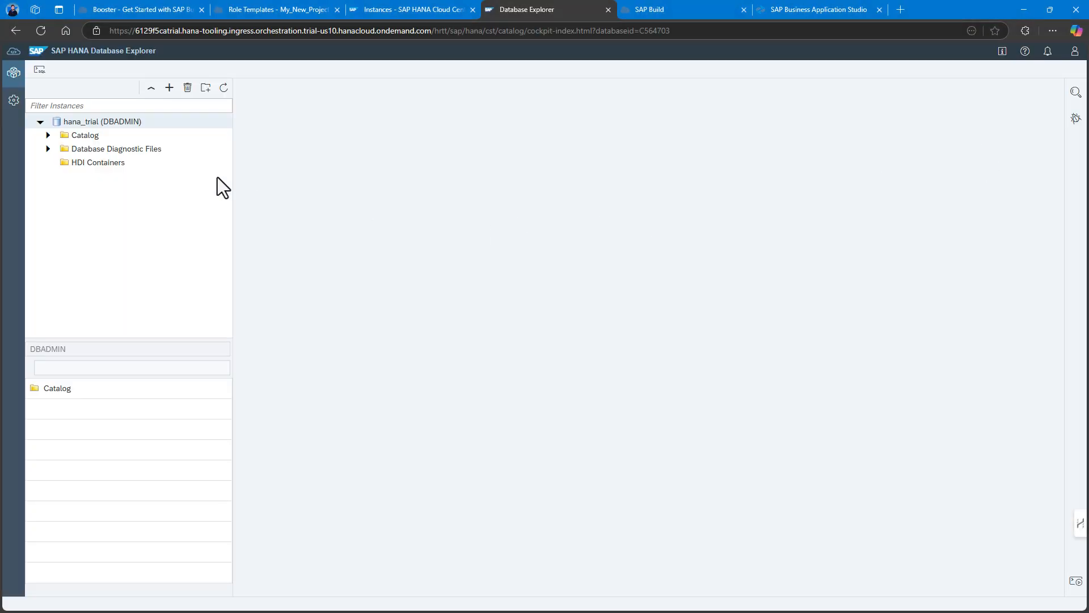
Begin a new HDI Container instance and reach the Apply From JSON String entry box
click(97, 162)
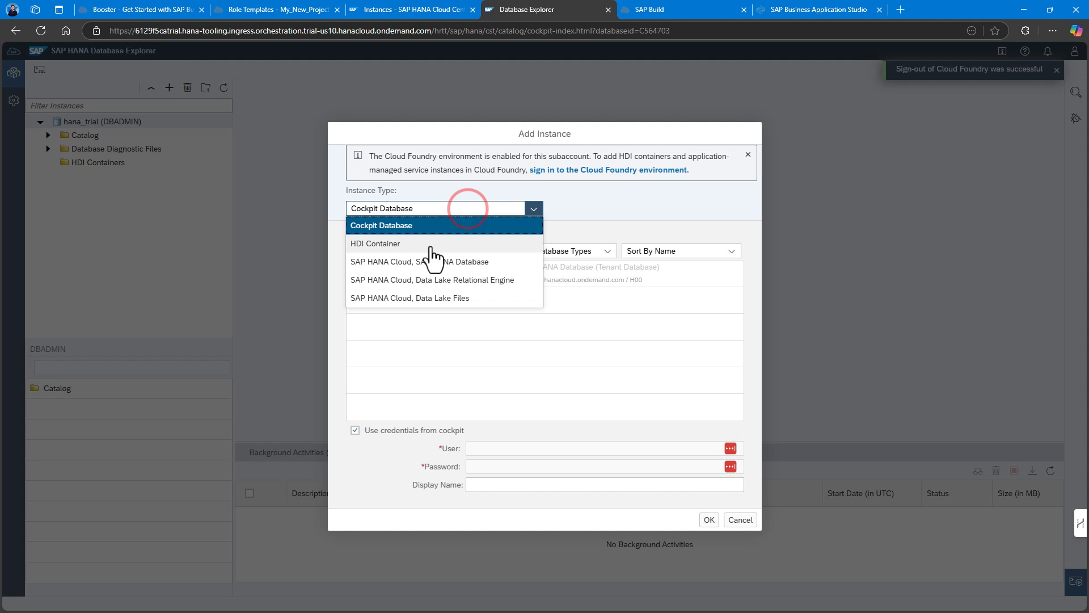
mouse_move(461, 277)
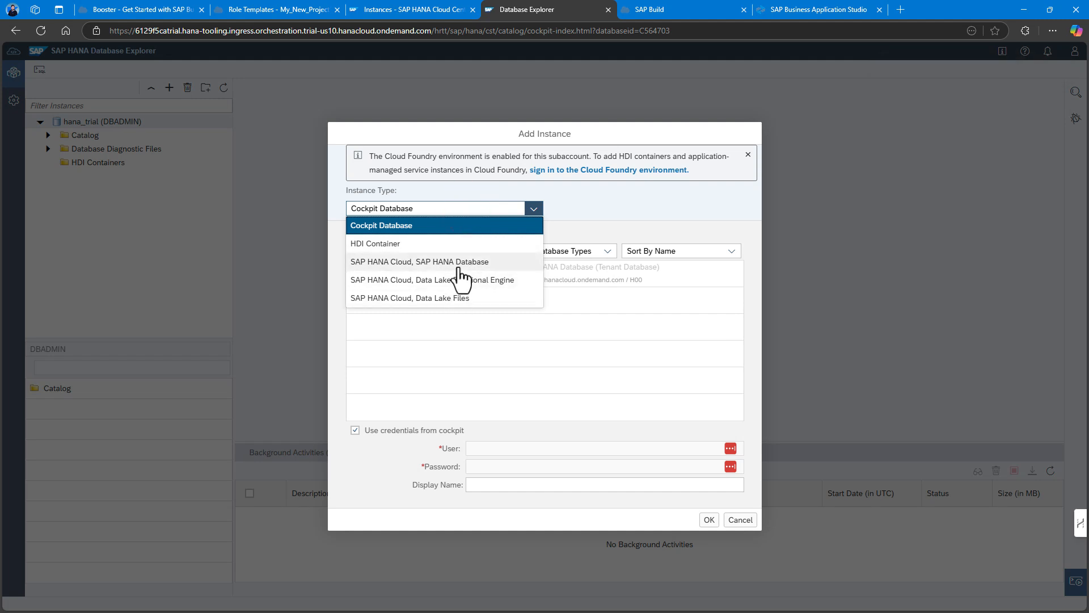
click(375, 243)
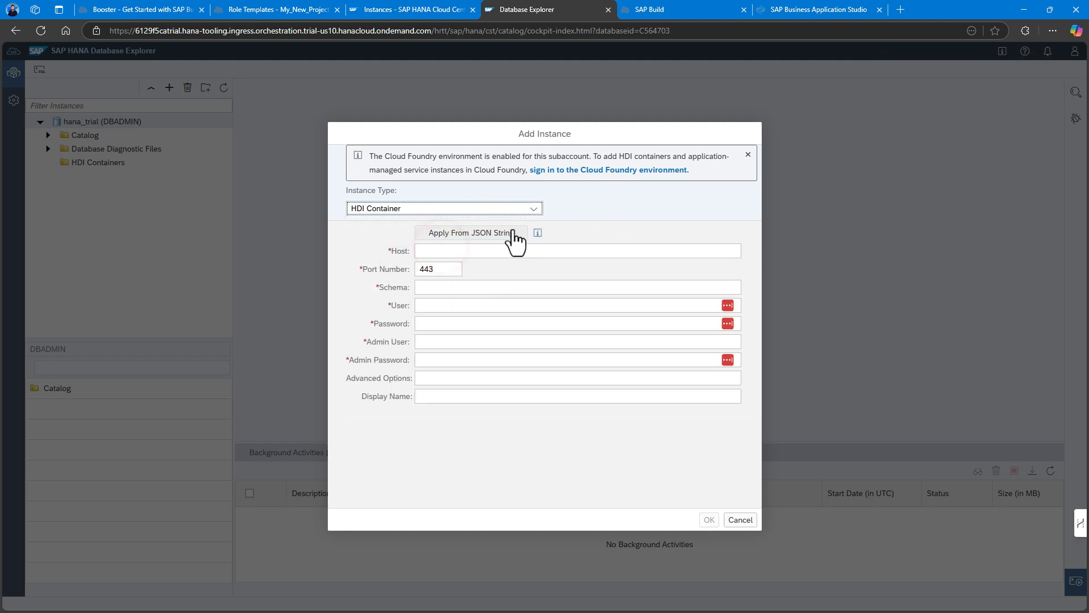
click(472, 232)
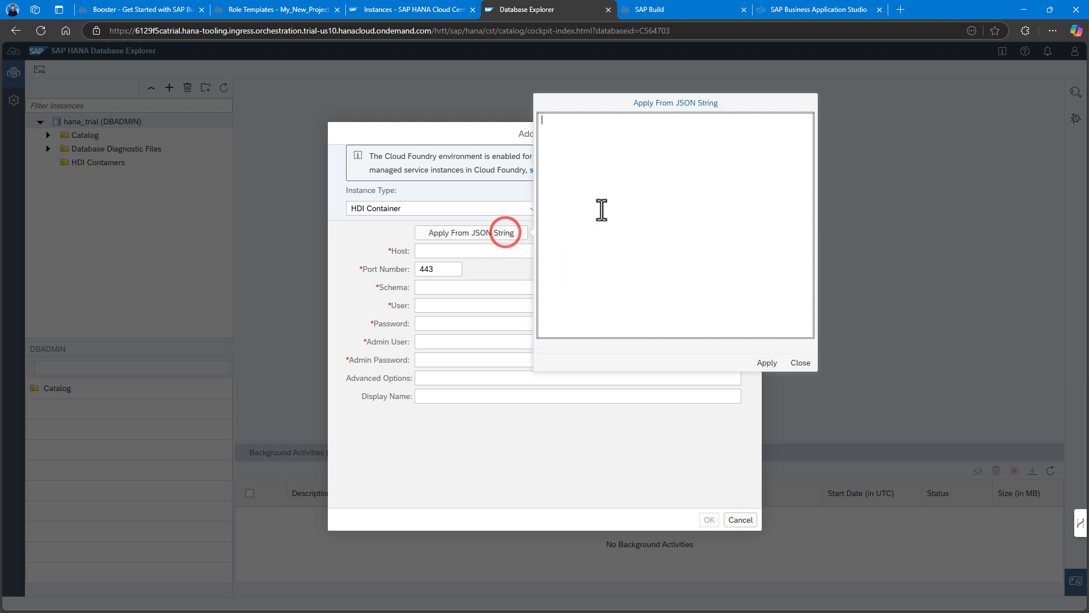
In BTP Cockpit, reach the trial subaccount's Instances and Subscriptions list
click(275, 9)
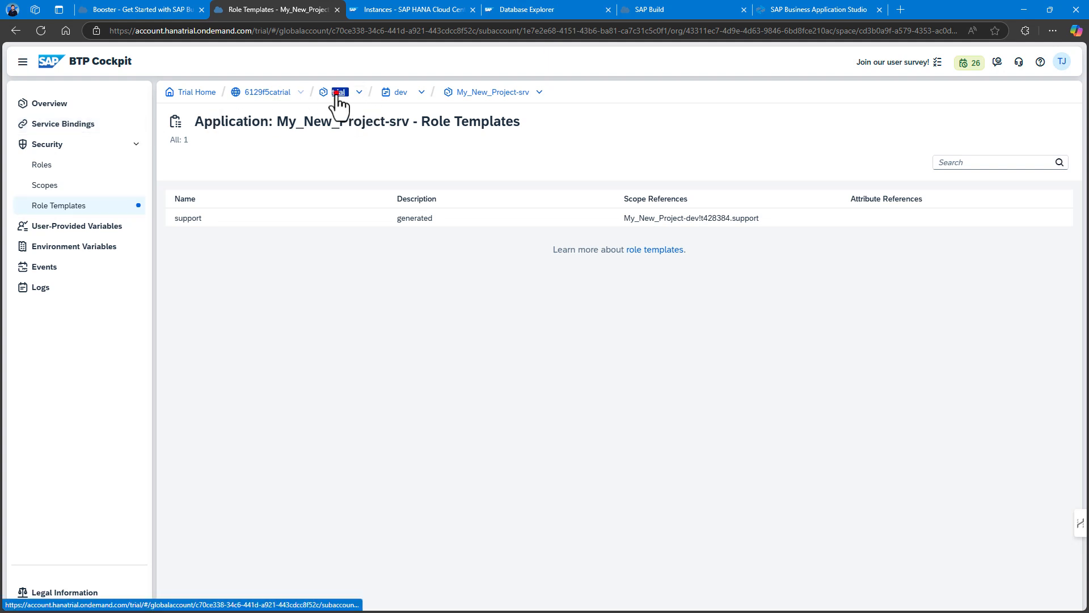
click(339, 92)
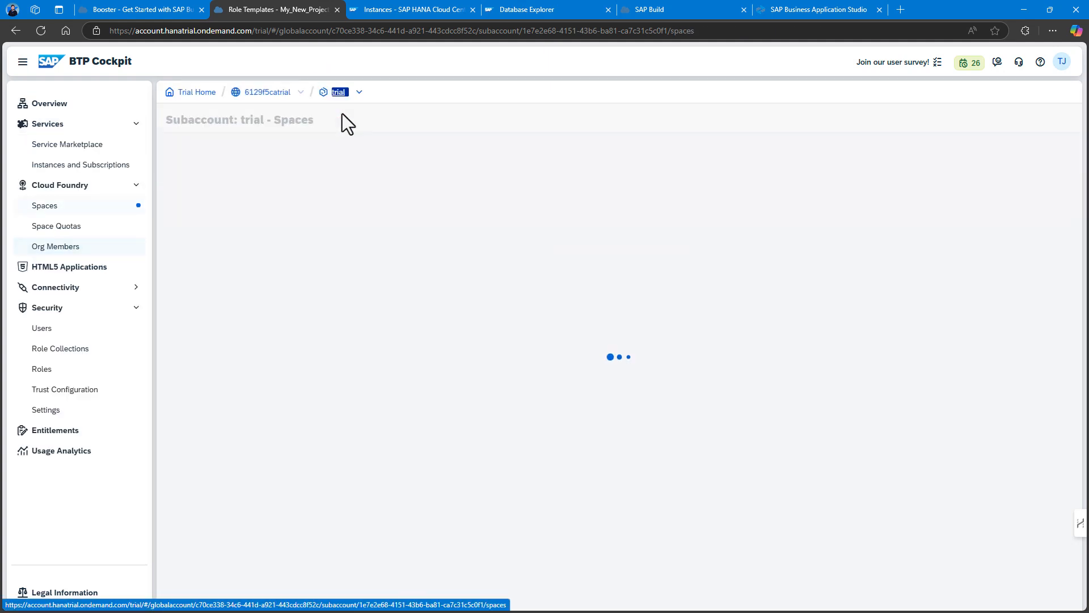
click(80, 165)
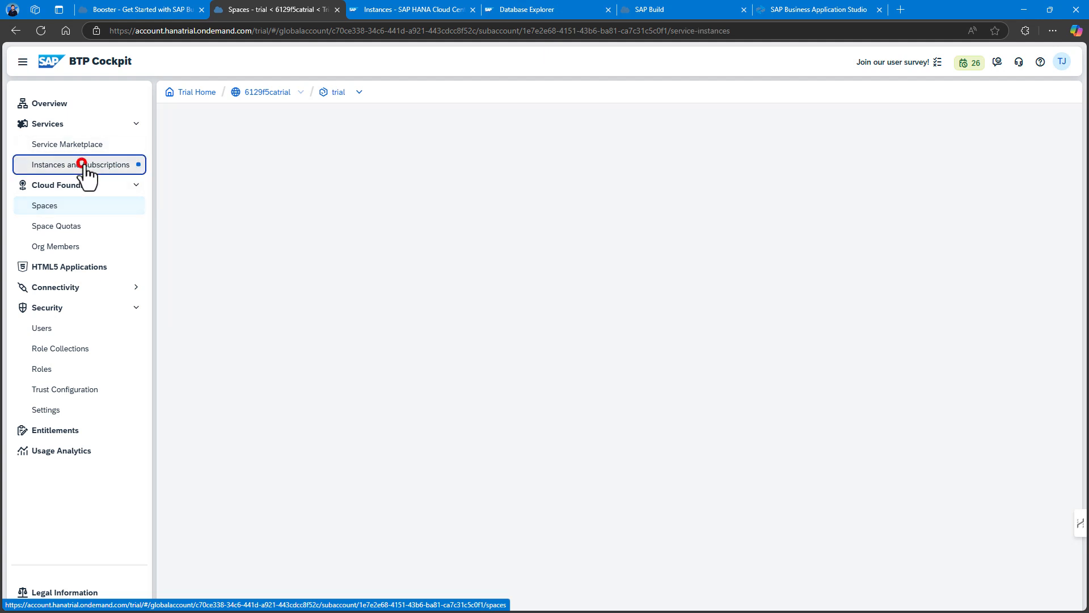
click(79, 164)
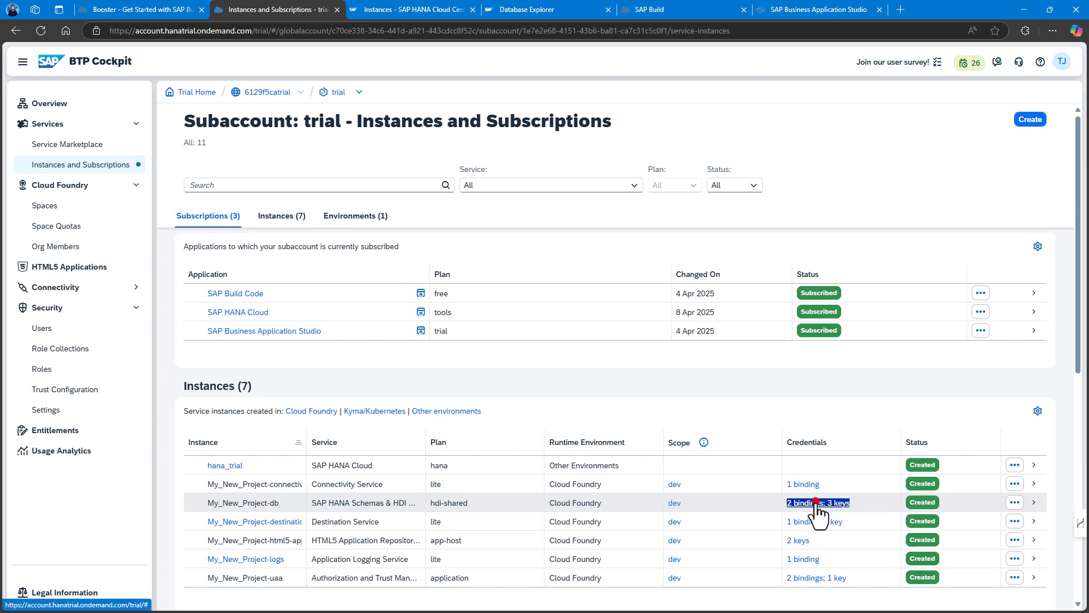
View the My_New_Project-db instance credentials and copy them as JSON
click(820, 502)
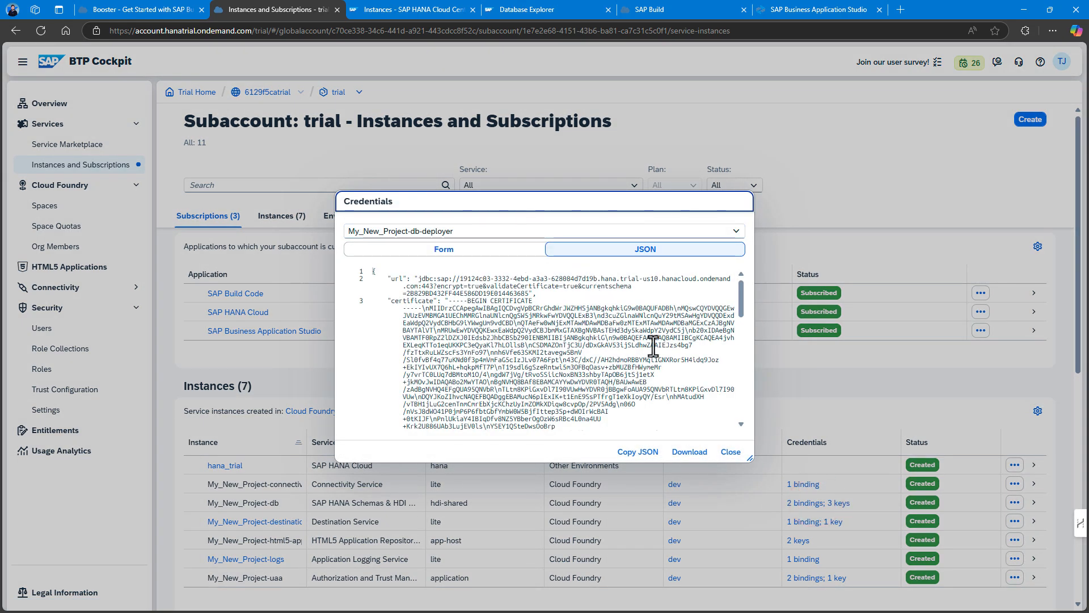
click(636, 451)
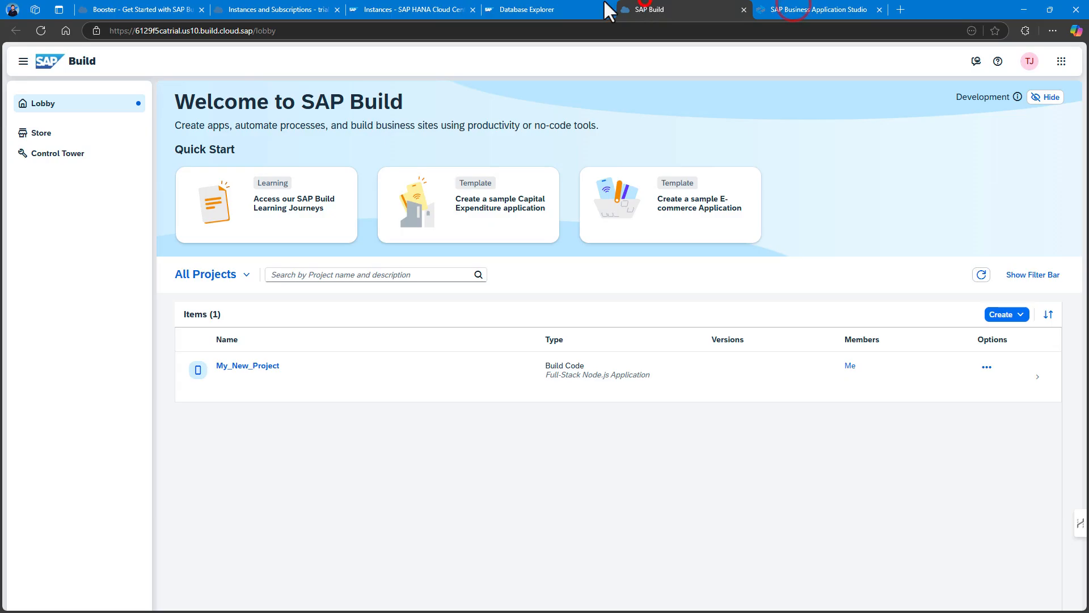
Back in Database Explorer, fill the connection fields from the pasted JSON and confirm adding the container
click(531, 9)
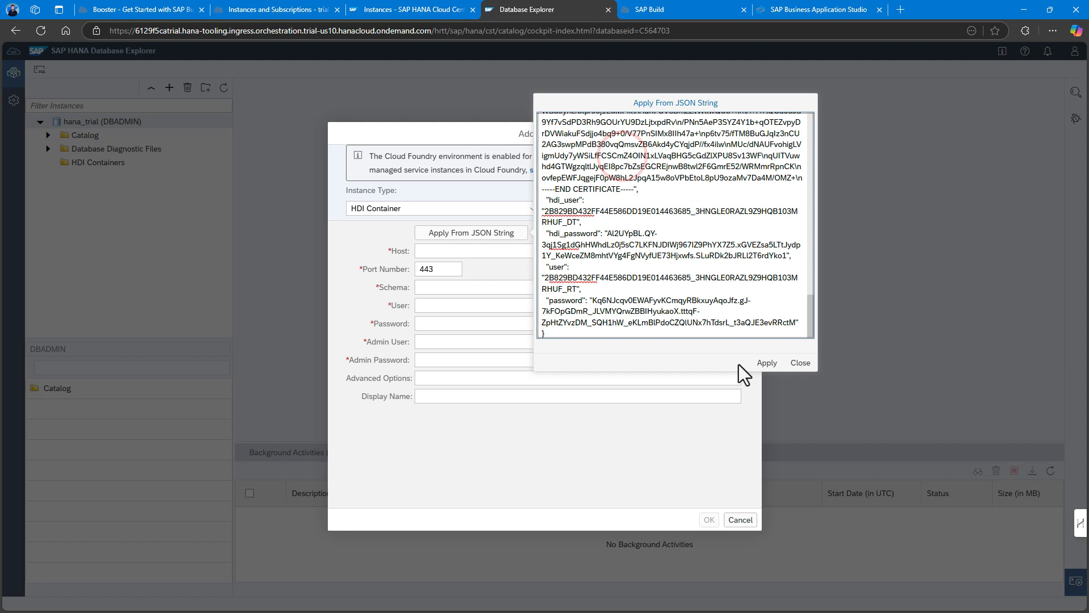
click(767, 362)
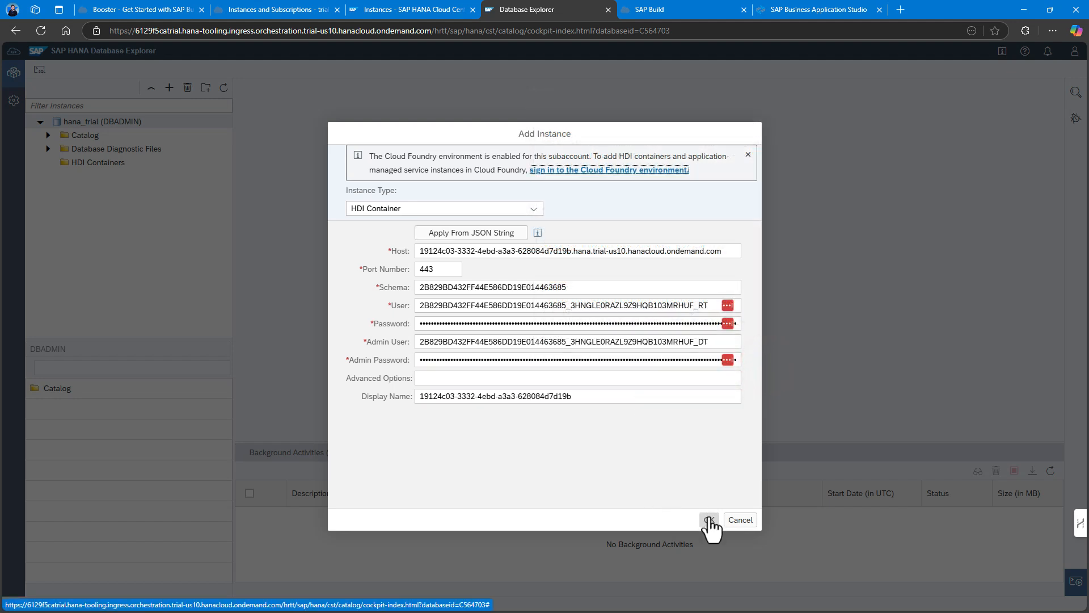
click(709, 519)
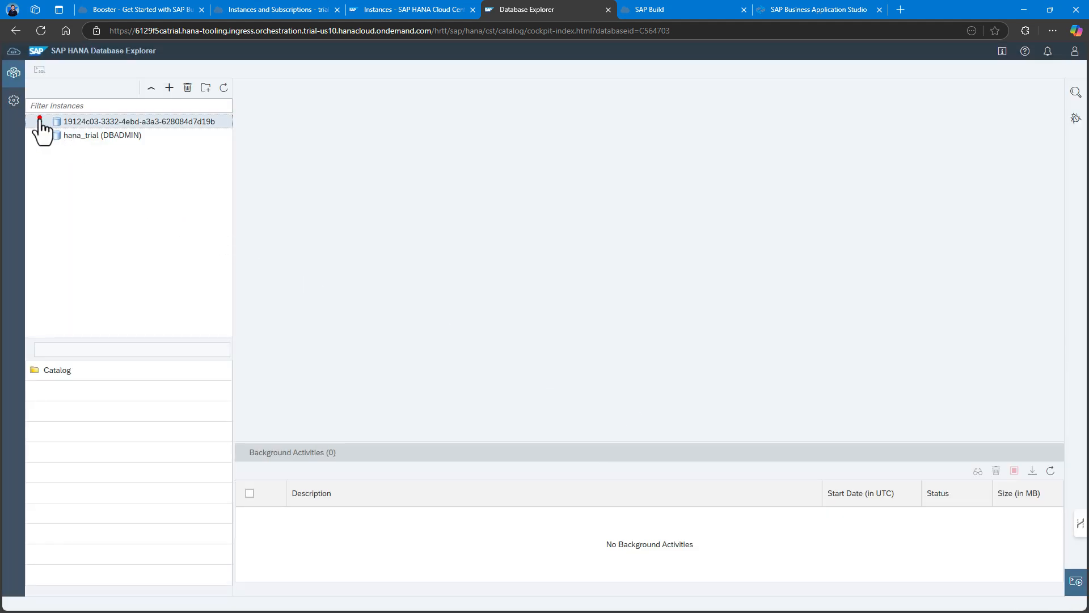
Expand the new HDI container and list its tables
click(40, 121)
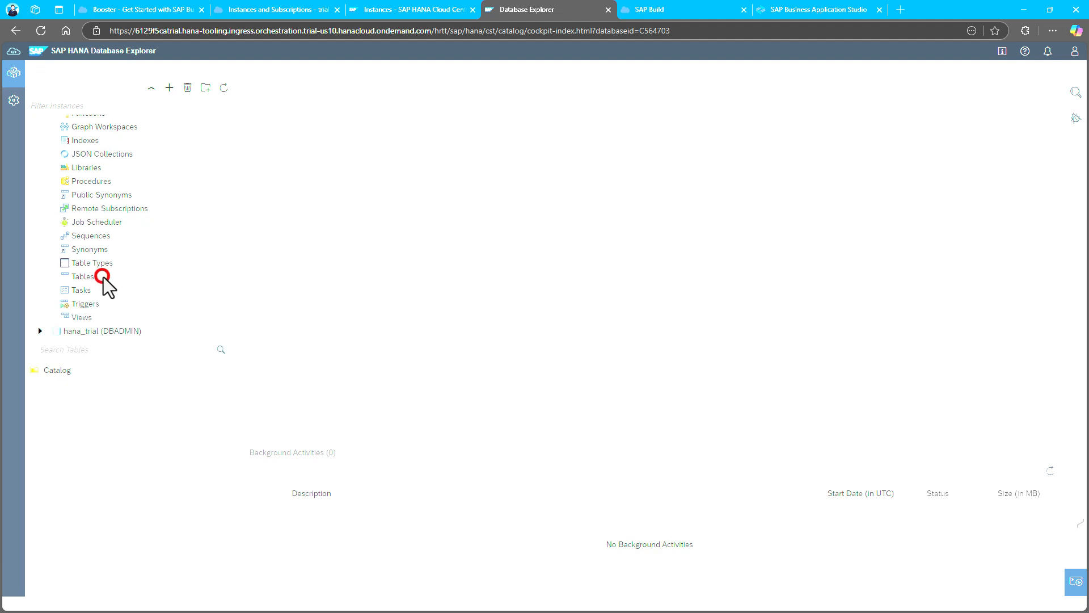
click(82, 277)
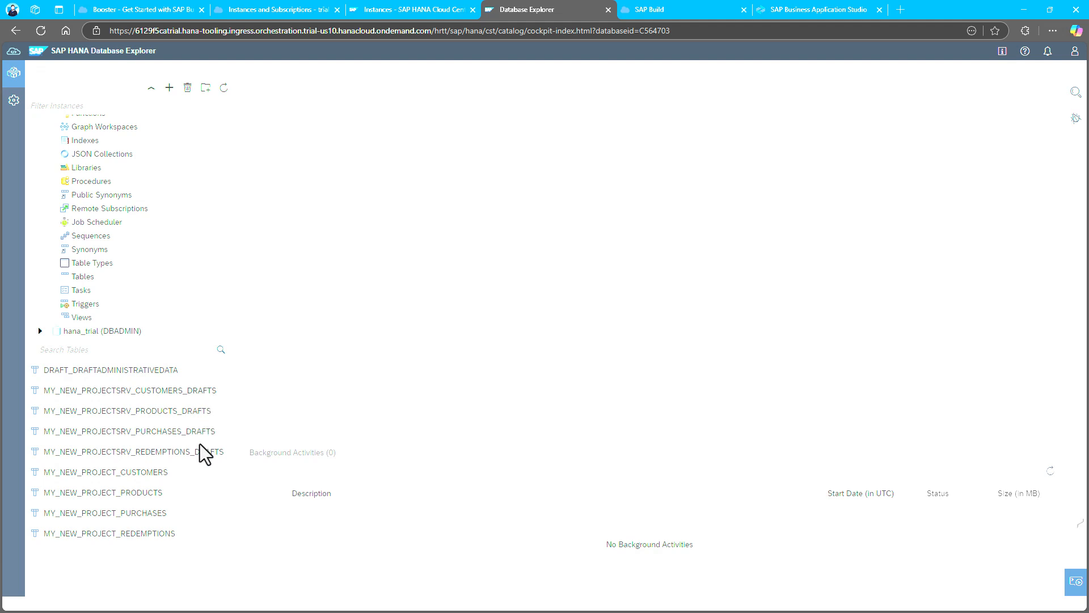
Show the MY_NEW_PROJECT_CUSTOMERS and MY_NEW_PROJECT_PRODUCTS table definitions
double_click(104, 472)
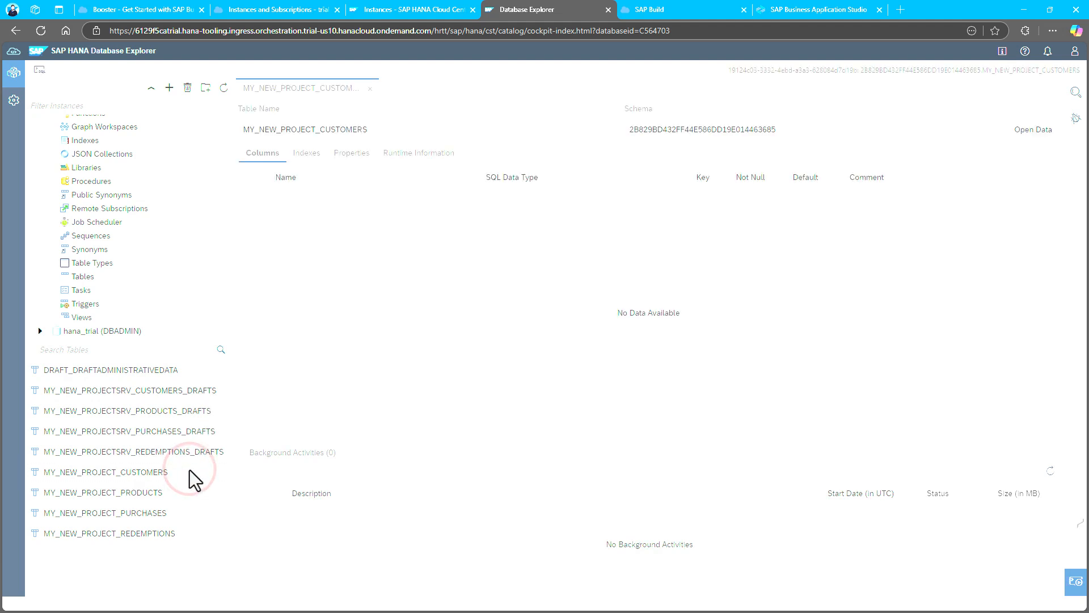
double_click(104, 492)
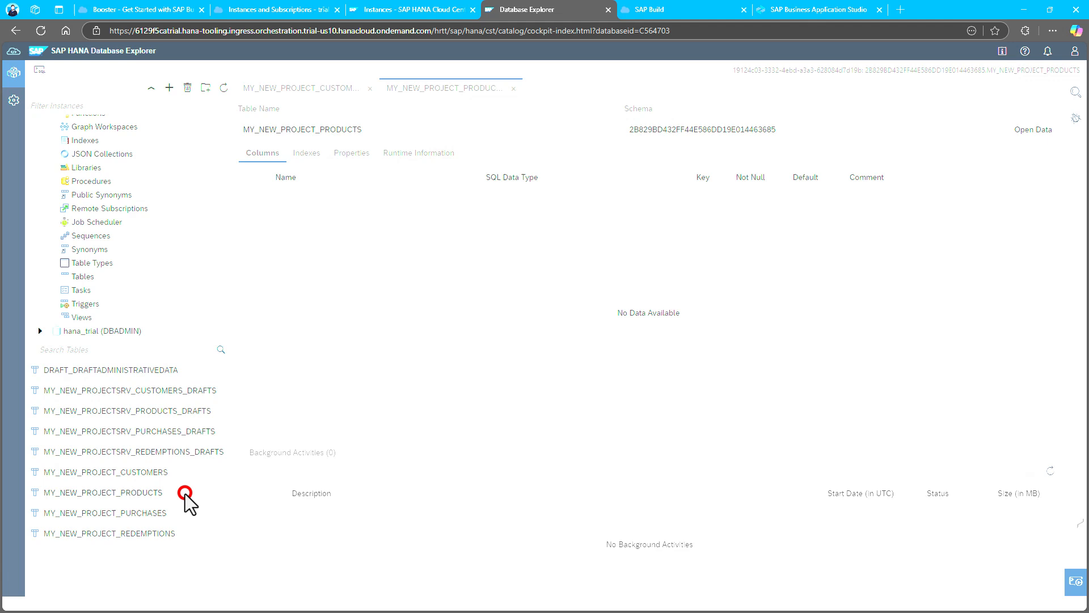
click(105, 492)
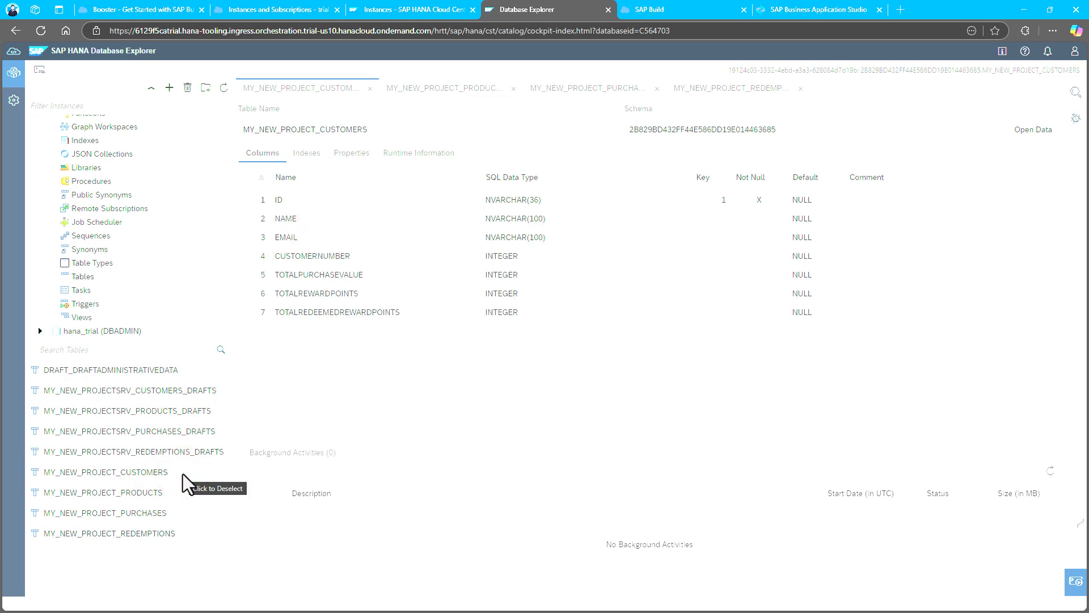
View the data of MY_NEW_PROJECT_CUSTOMERS via its context menu
right_click(104, 472)
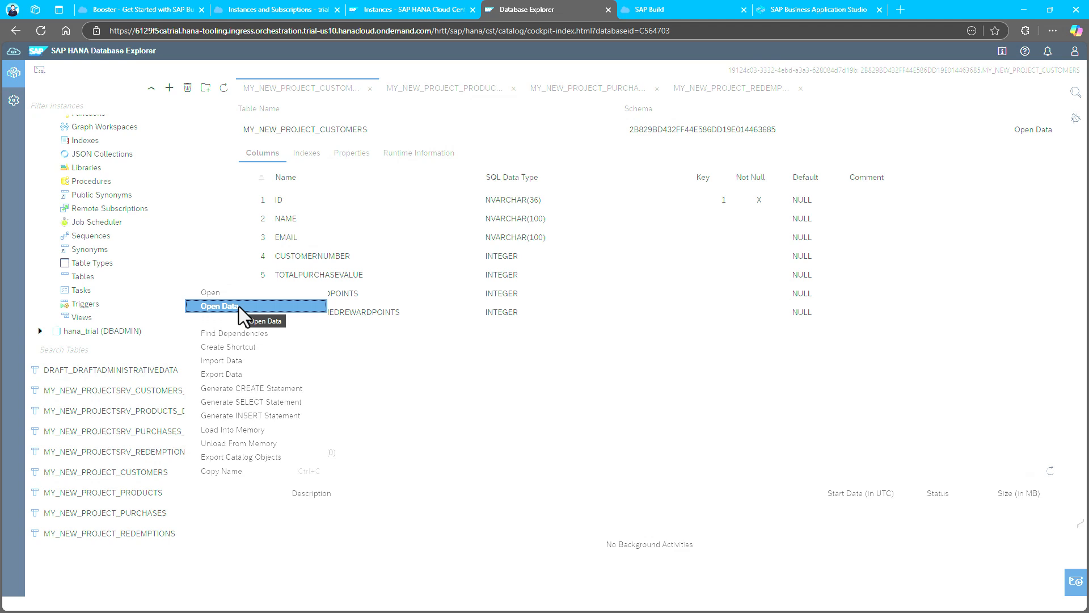
click(219, 305)
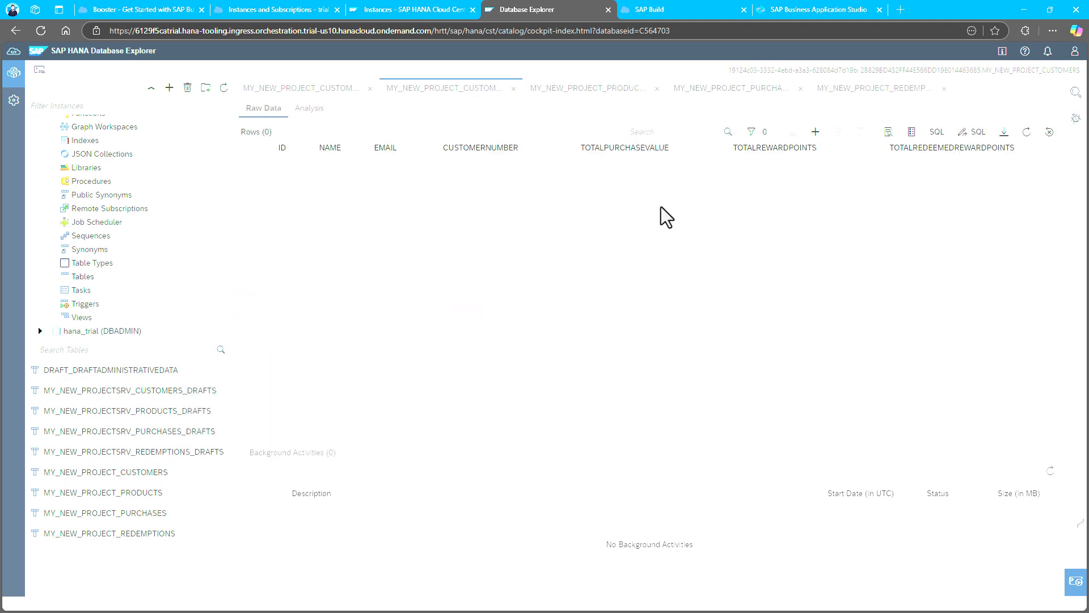
mouse_move(943, 143)
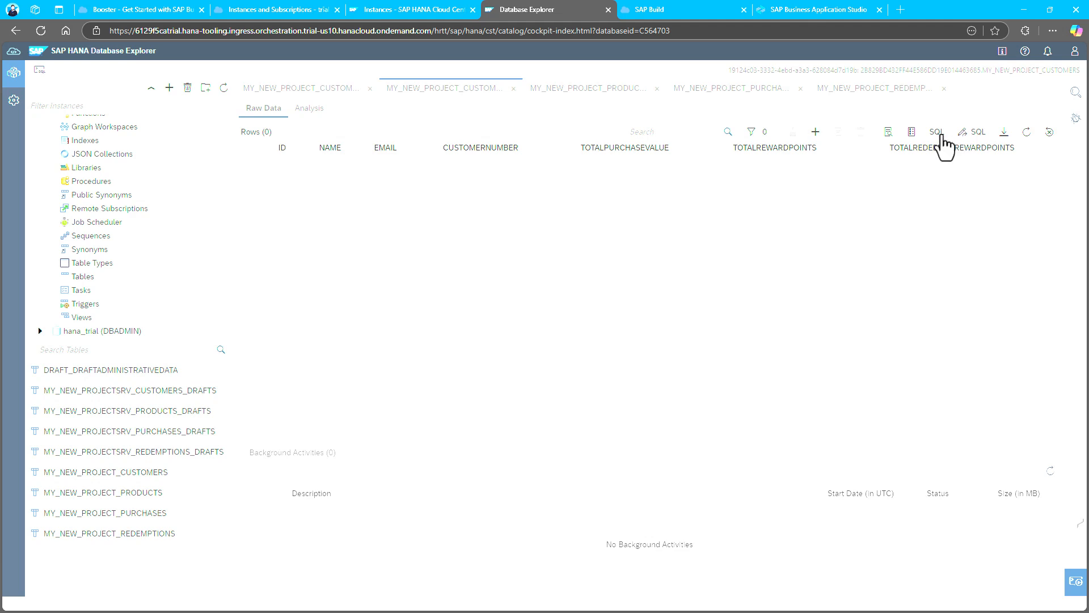
mouse_move(965, 144)
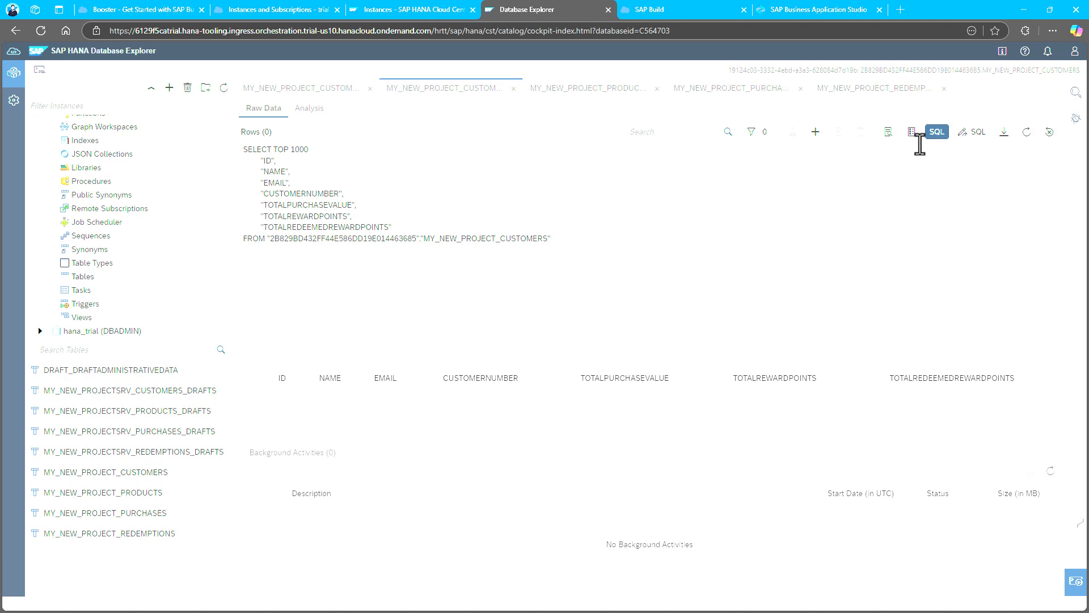
Send the customers SELECT TOP 1000 query to a SQL console and show the Analyze options
click(936, 132)
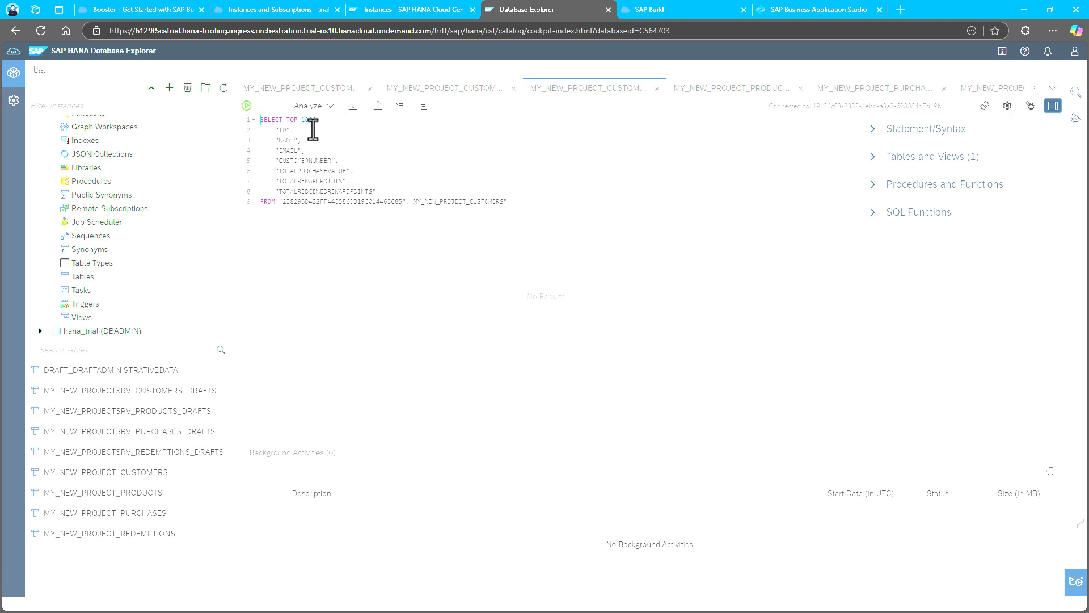
click(309, 105)
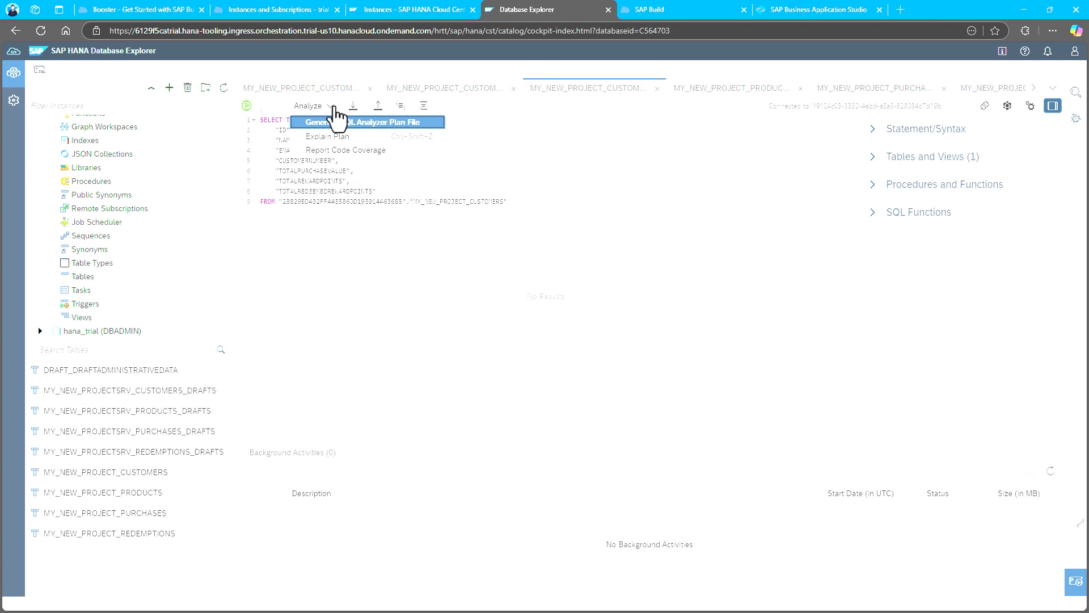